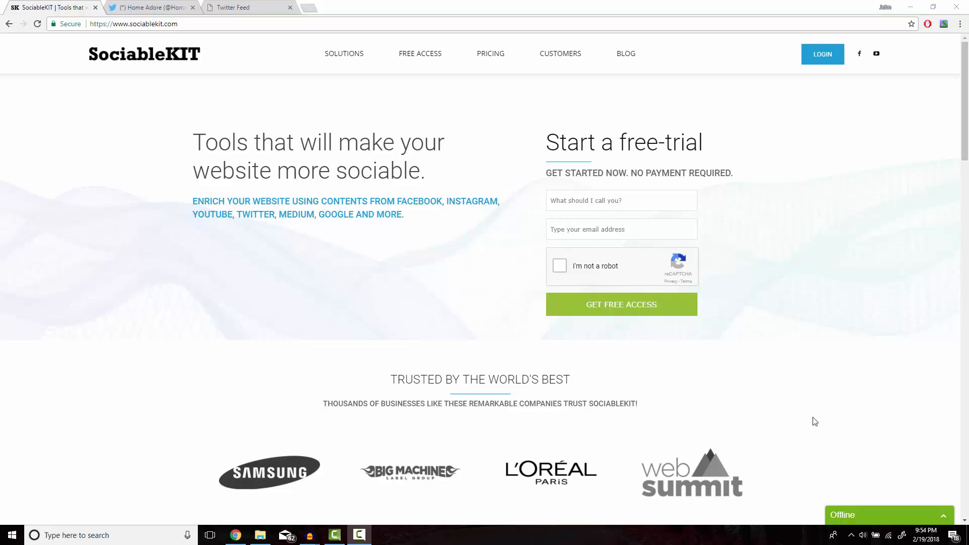
pyautogui.moveTo(811, 71)
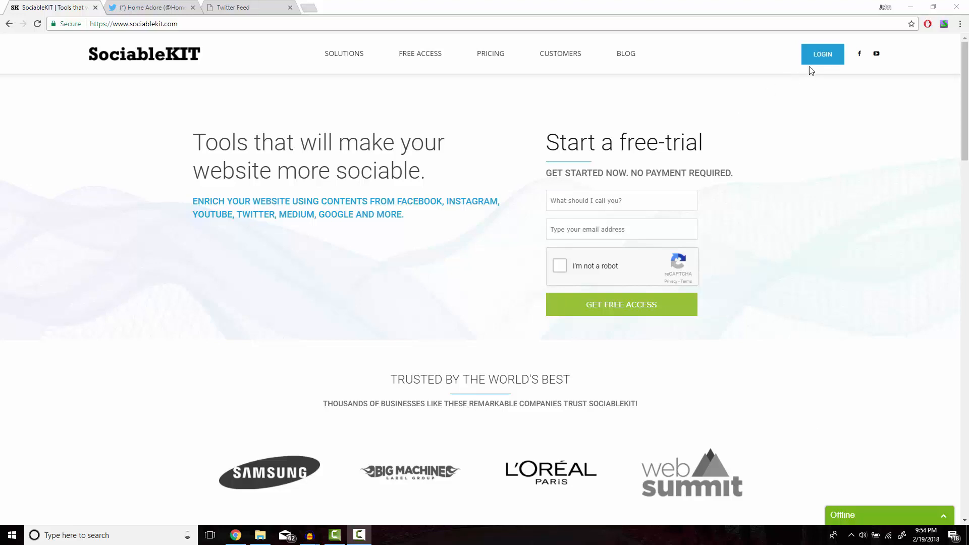
# - Log in to SociableKit with the account email and password to reach the solutions dashboard
pyautogui.click(821, 53)
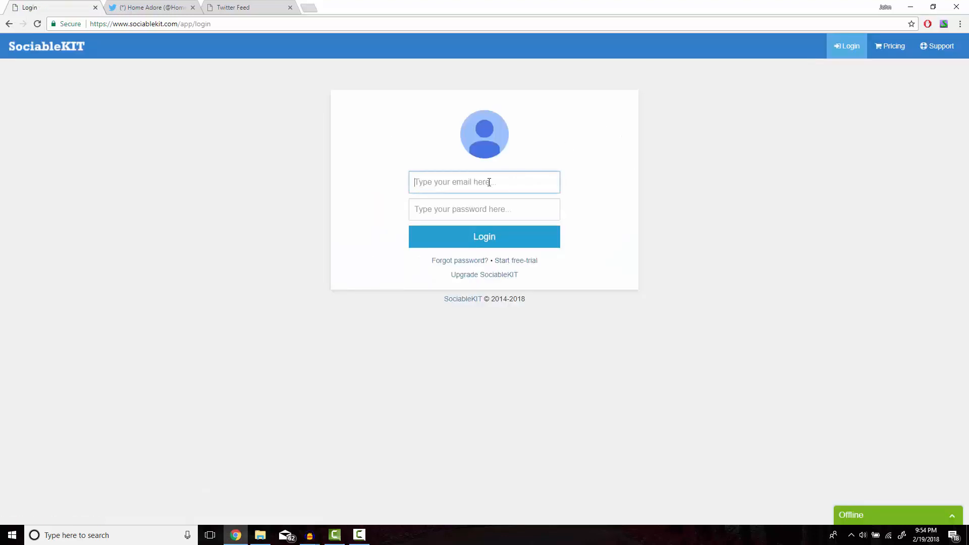
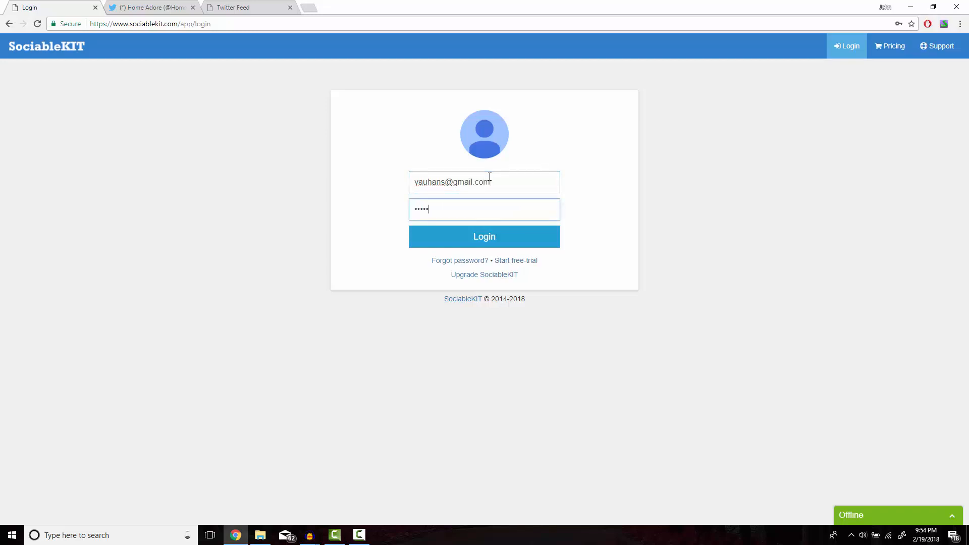
pyautogui.click(483, 236)
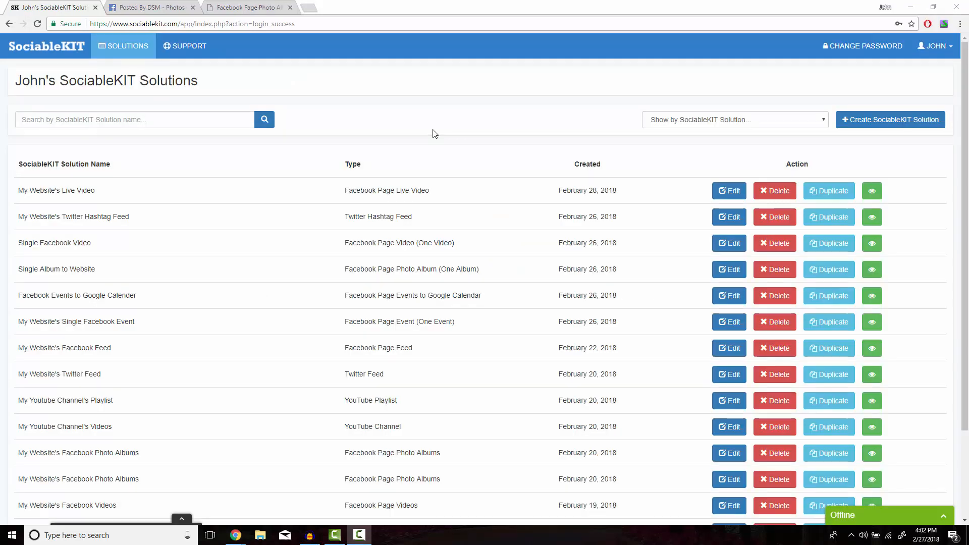
pyautogui.moveTo(476, 146)
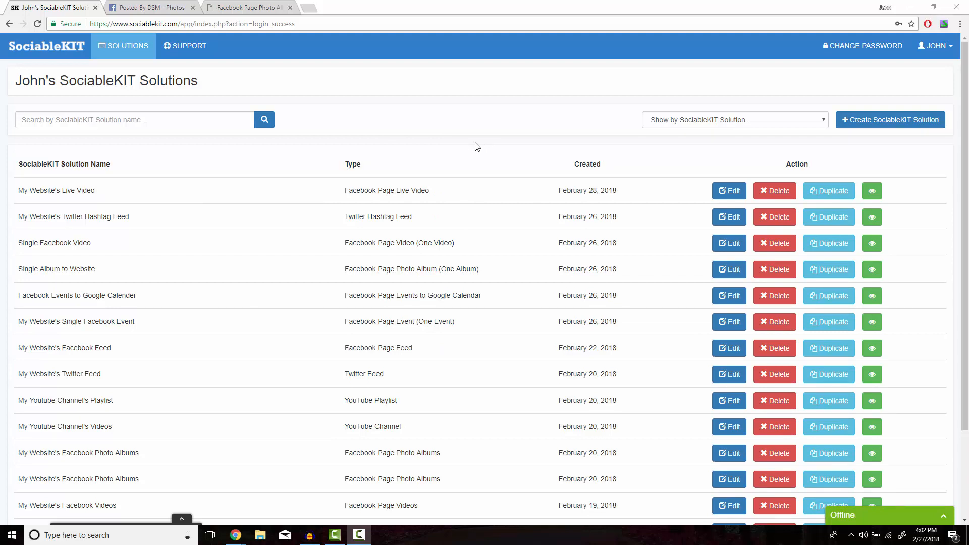
pyautogui.moveTo(785, 135)
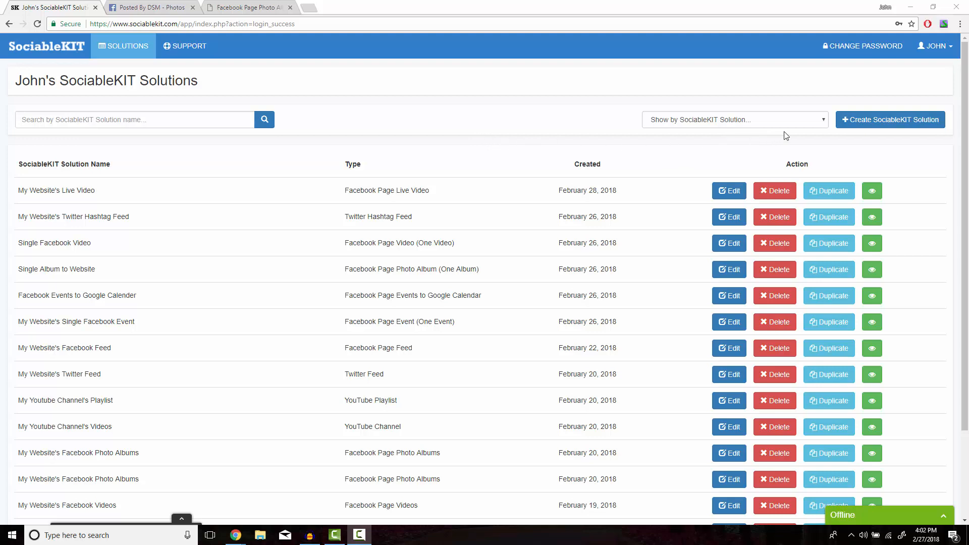
pyautogui.moveTo(844, 128)
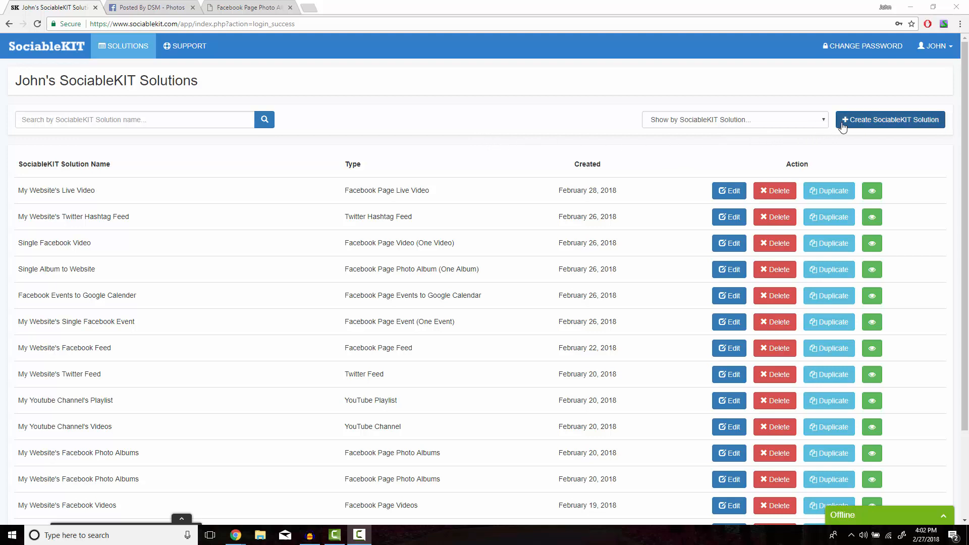
# - Create a new solution named 'My Website's Single Album'
pyautogui.click(890, 119)
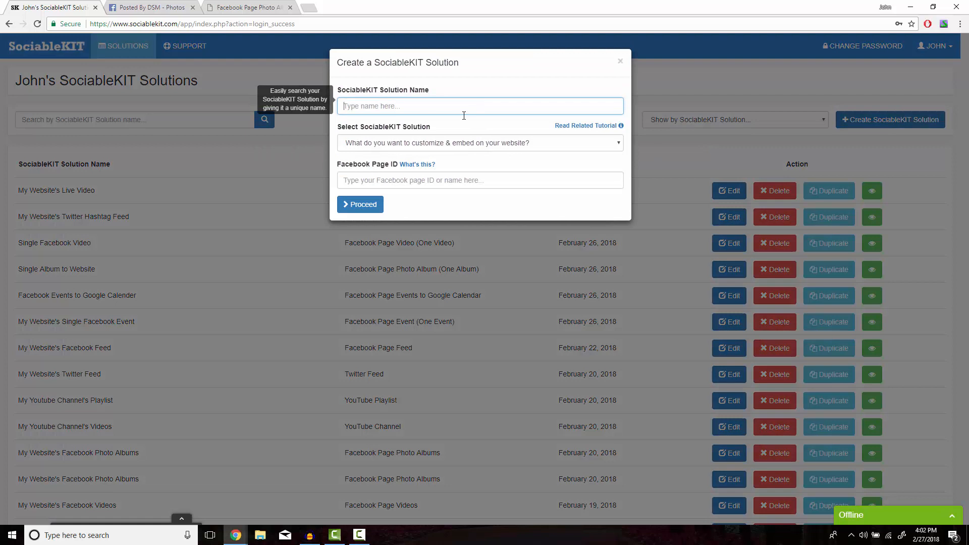
pyautogui.write("My Website's")
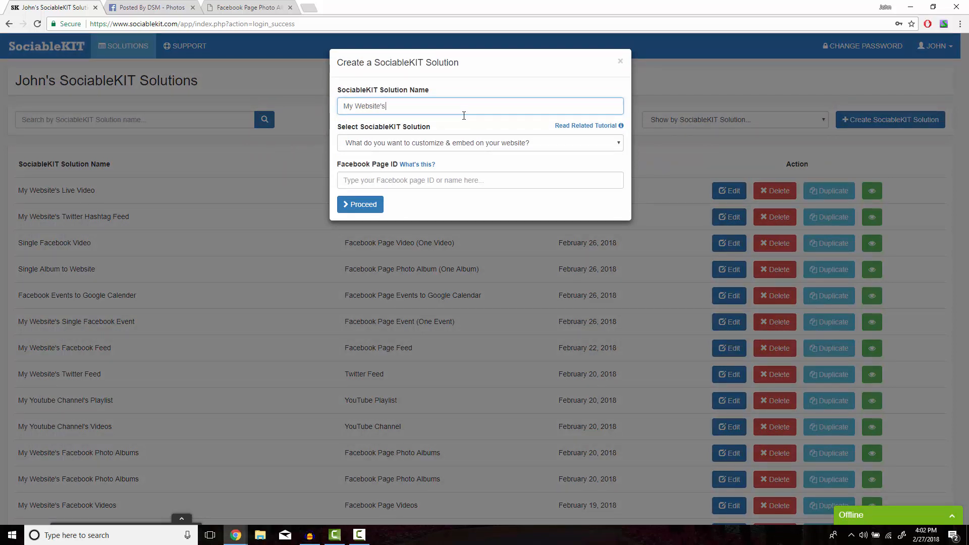
pyautogui.write('Single Al')
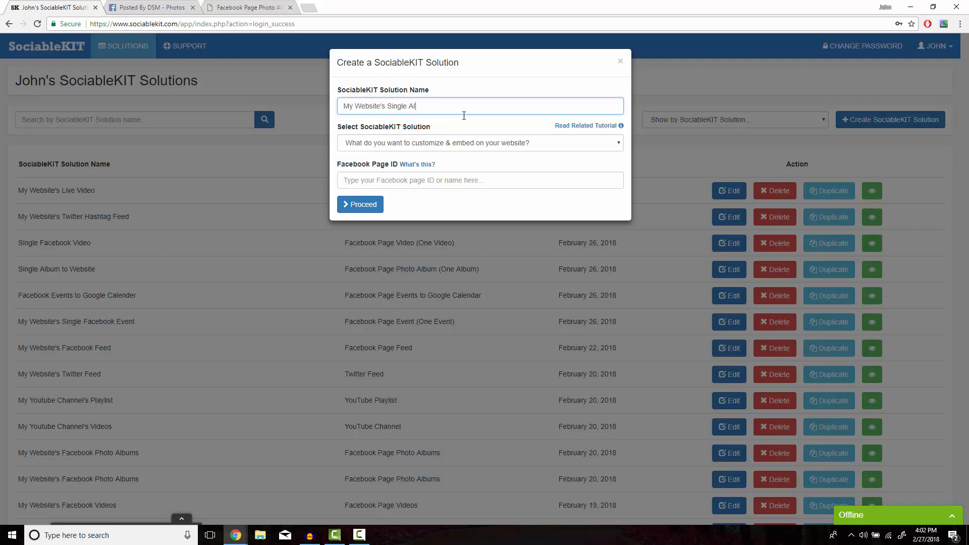
pyautogui.write('bum')
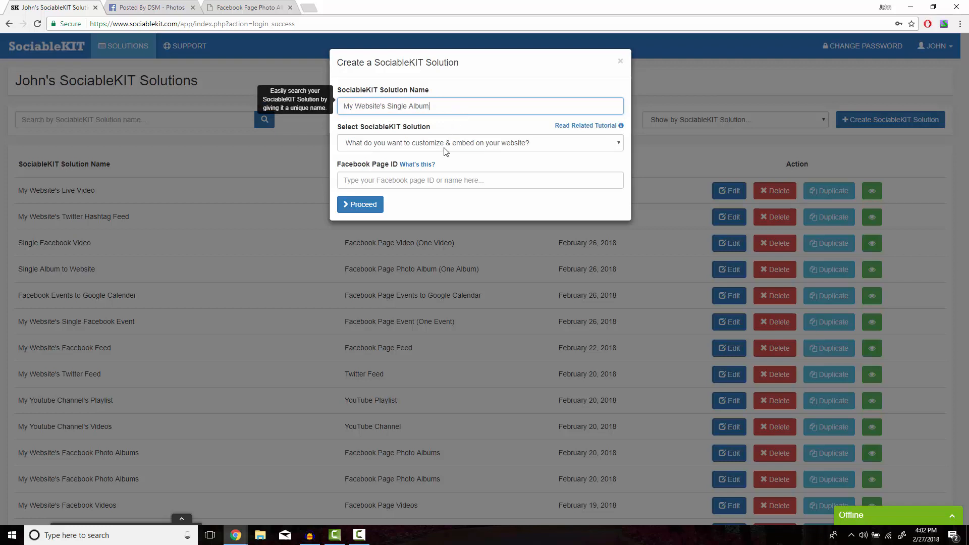
# - Set the solution type to Facebook Page Photo Album (One Photo Album), then switch to the Facebook album
pyautogui.click(478, 142)
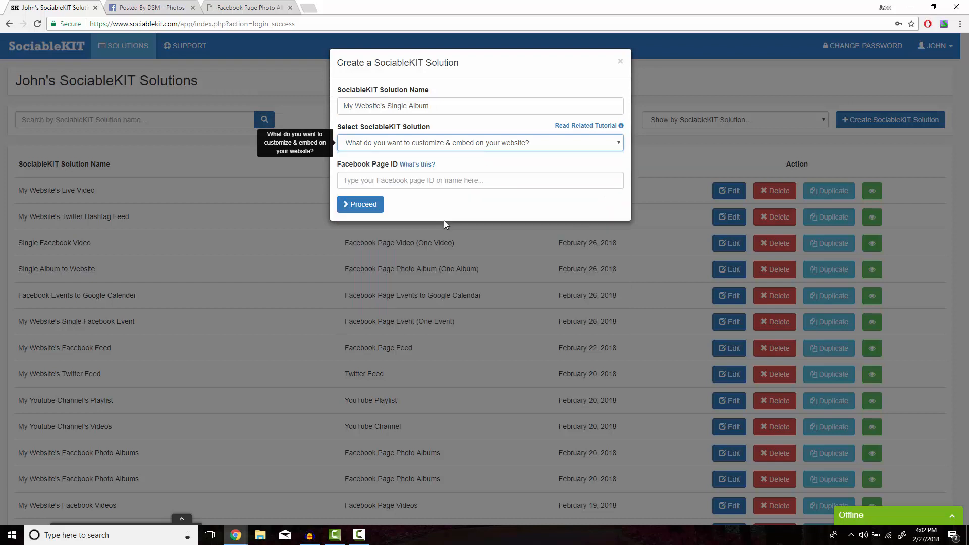
pyautogui.click(478, 142)
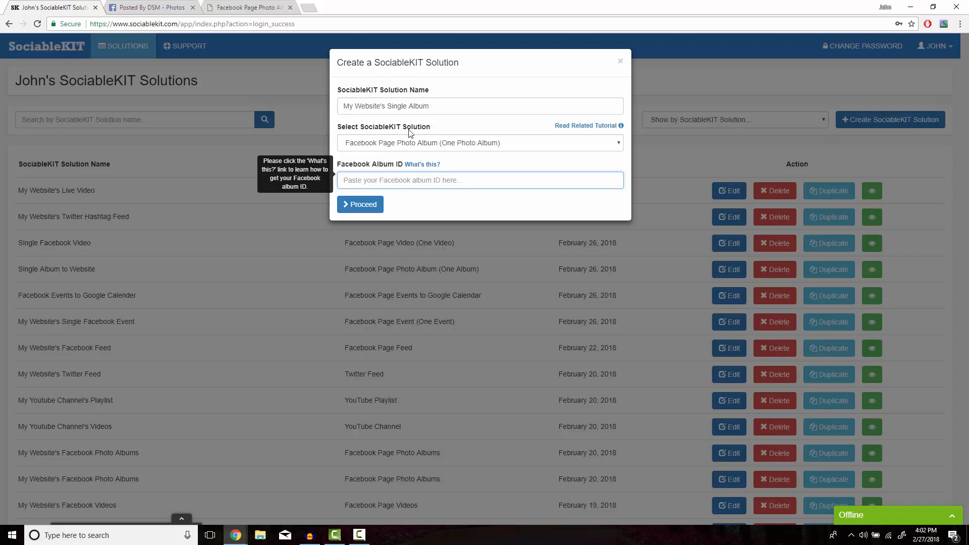
pyautogui.click(151, 7)
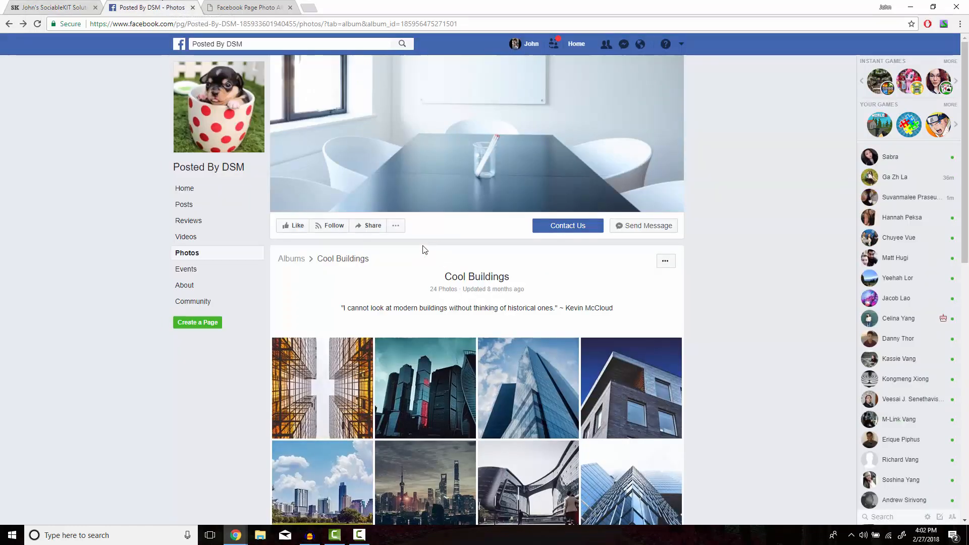
pyautogui.moveTo(437, 249)
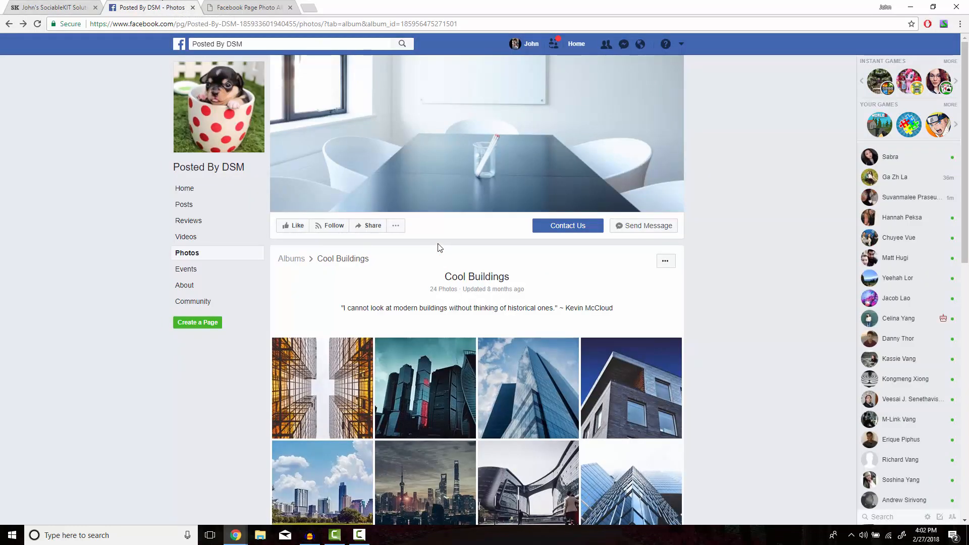
# - Copy the Cool Buildings album ID from the Facebook page address
pyautogui.scroll(-3)
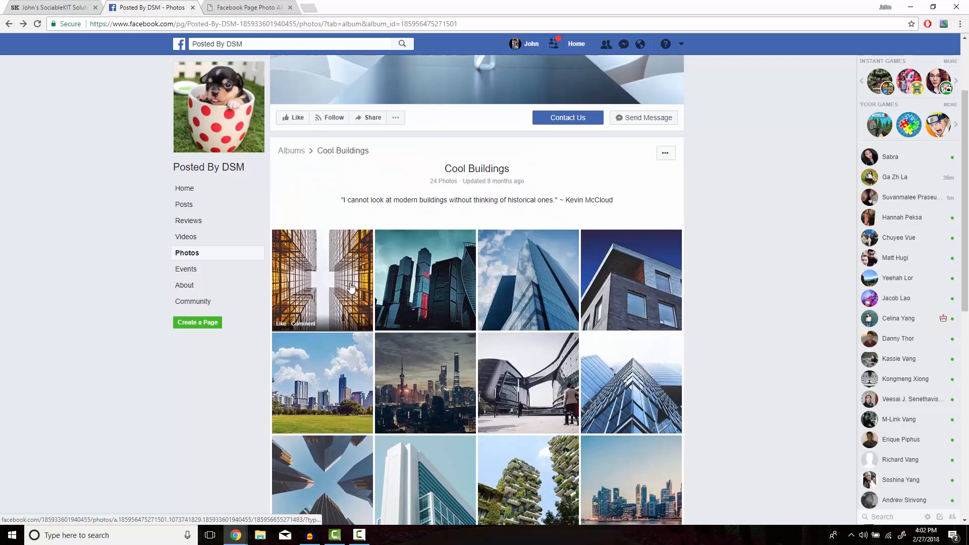
pyautogui.scroll(-3)
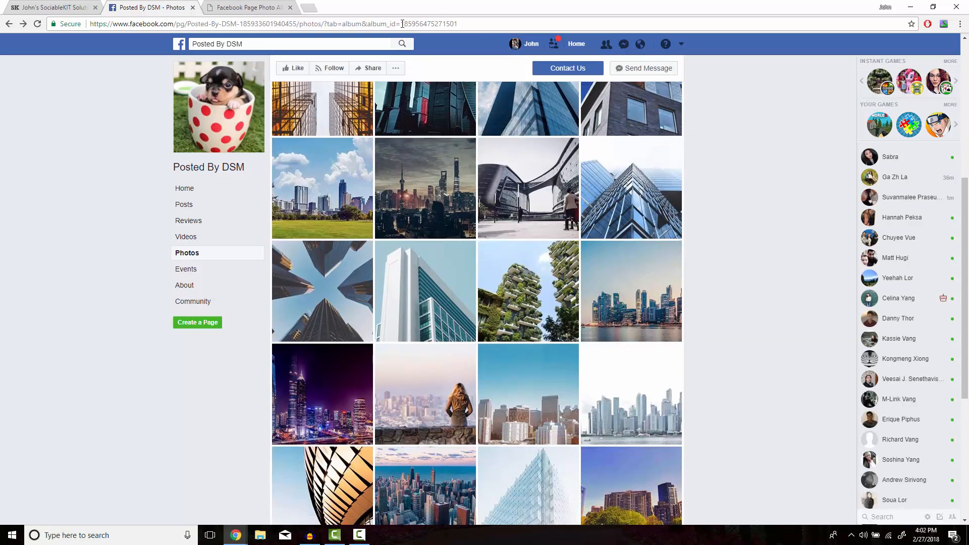
pyautogui.doubleClick(420, 24)
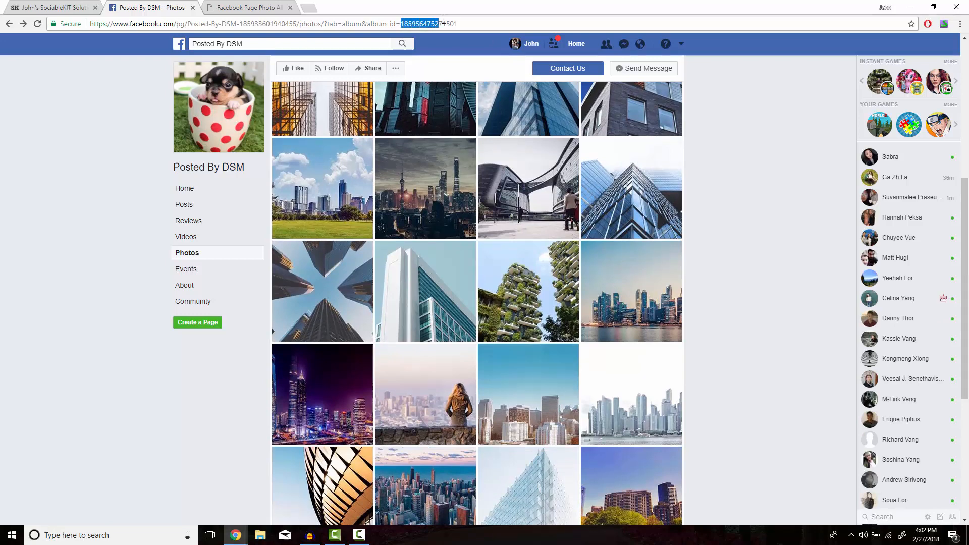
pyautogui.rightClick(433, 24)
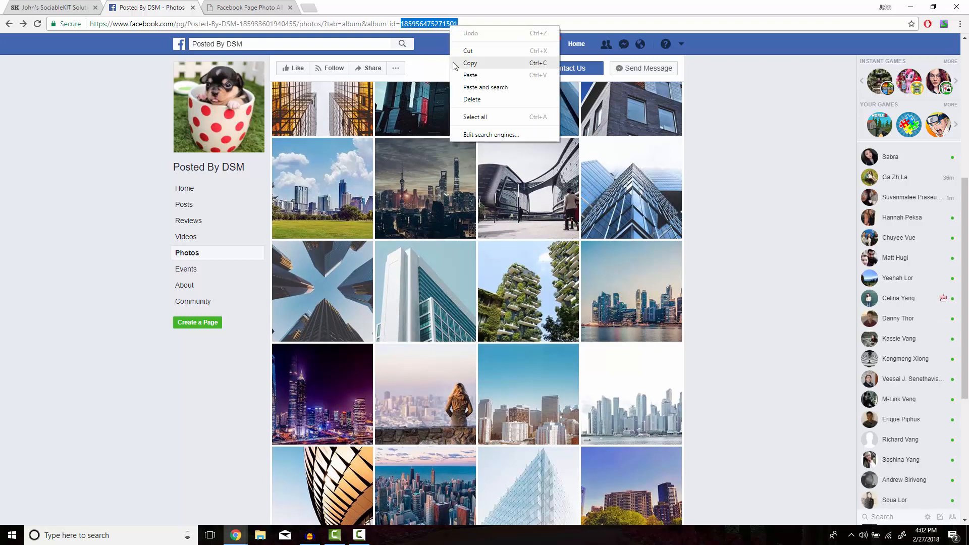
pyautogui.click(53, 7)
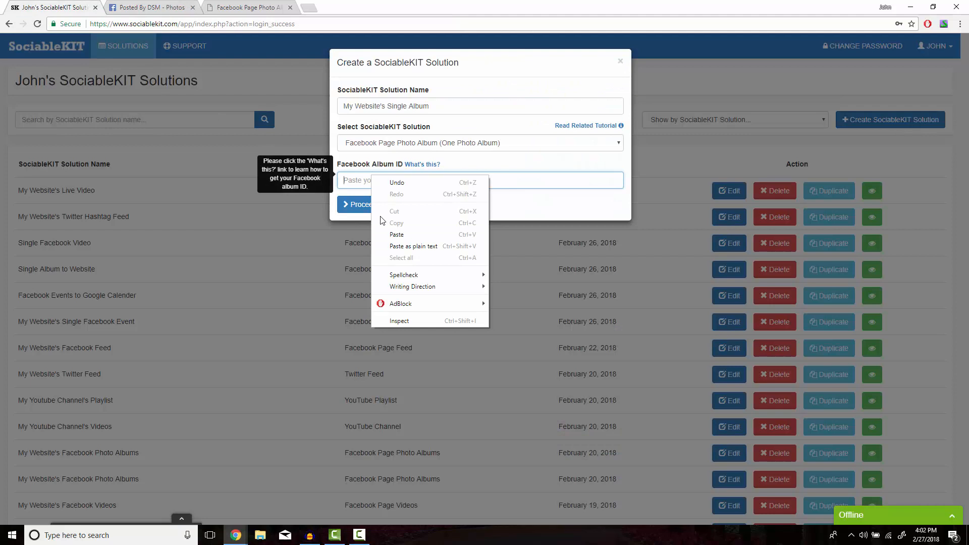
# - Paste the album ID into the Facebook Album ID field and proceed to create the solution
pyautogui.click(396, 234)
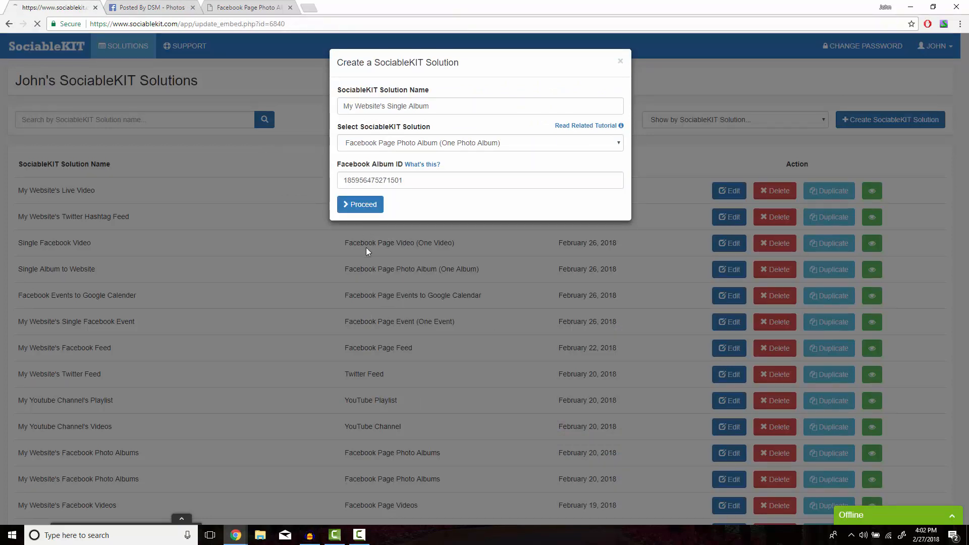
pyautogui.click(360, 204)
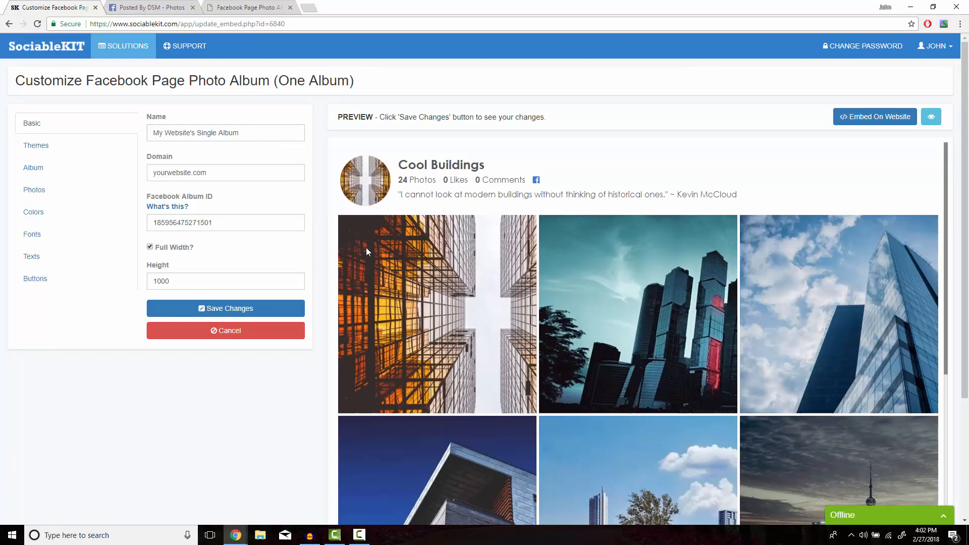
pyautogui.scroll(-3)
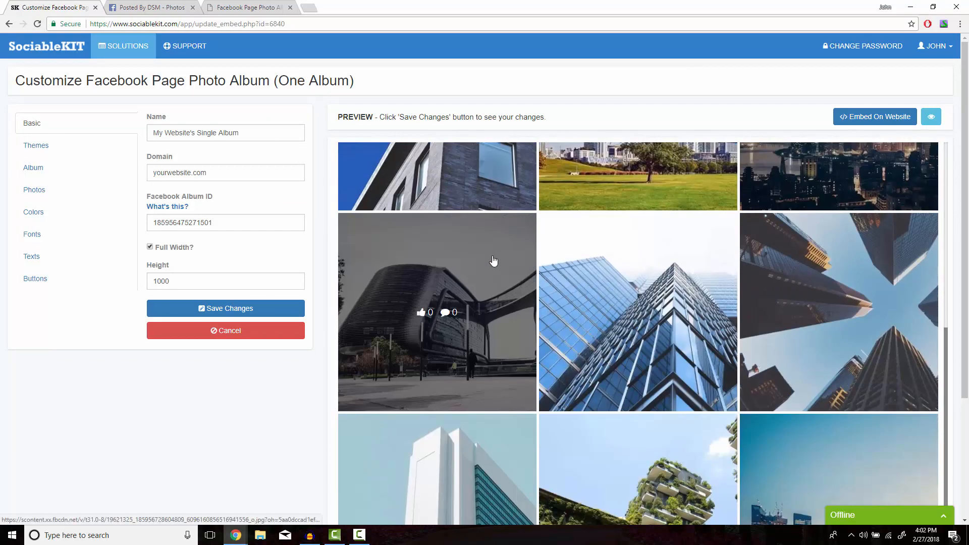
pyautogui.click(437, 312)
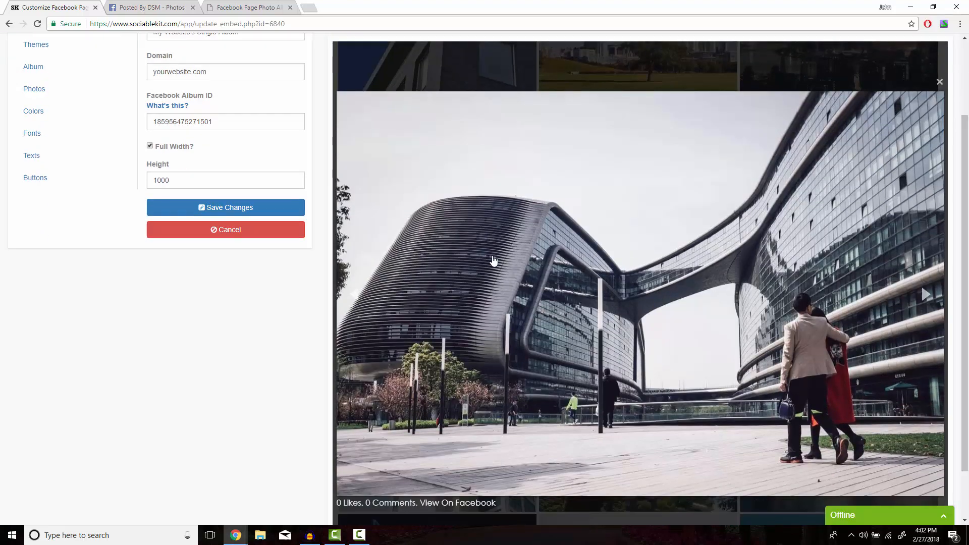
pyautogui.click(939, 82)
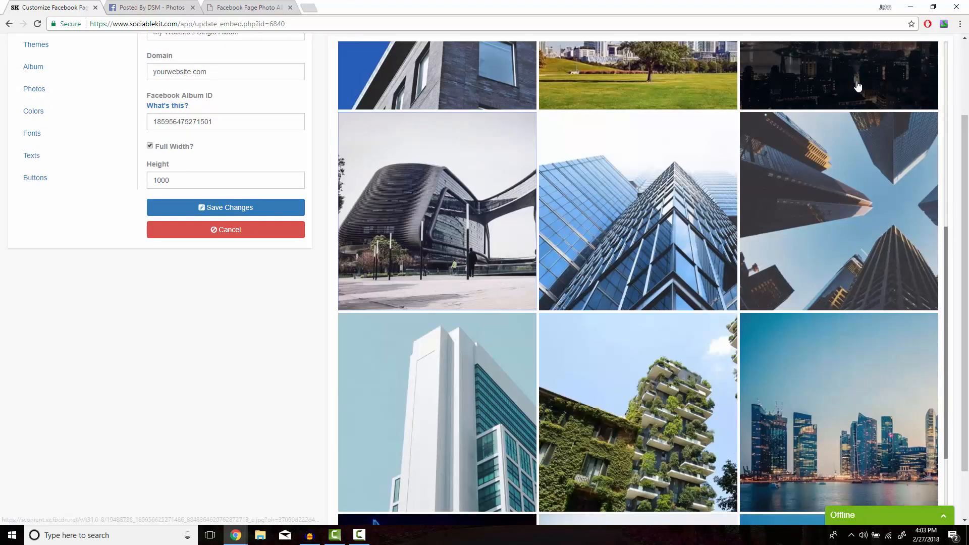
pyautogui.scroll(3)
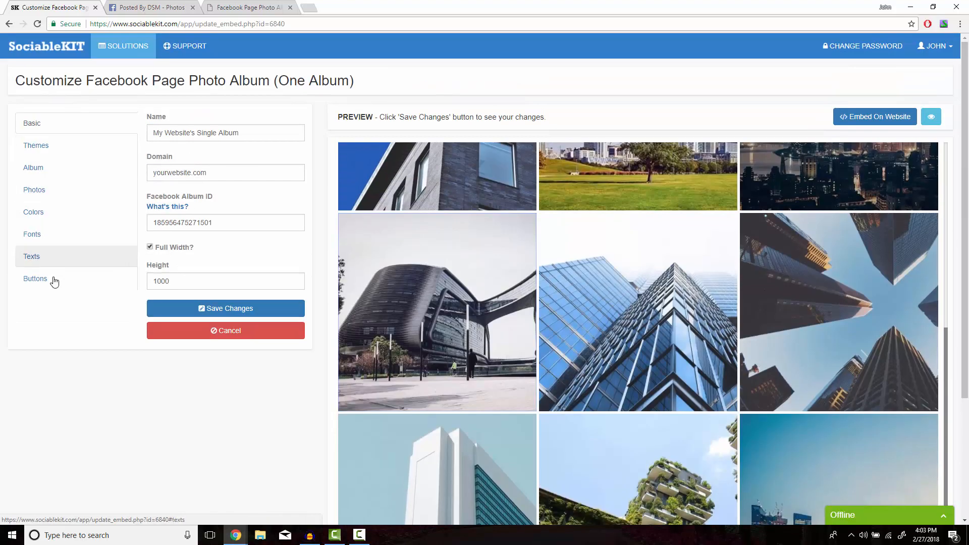
pyautogui.moveTo(36, 145)
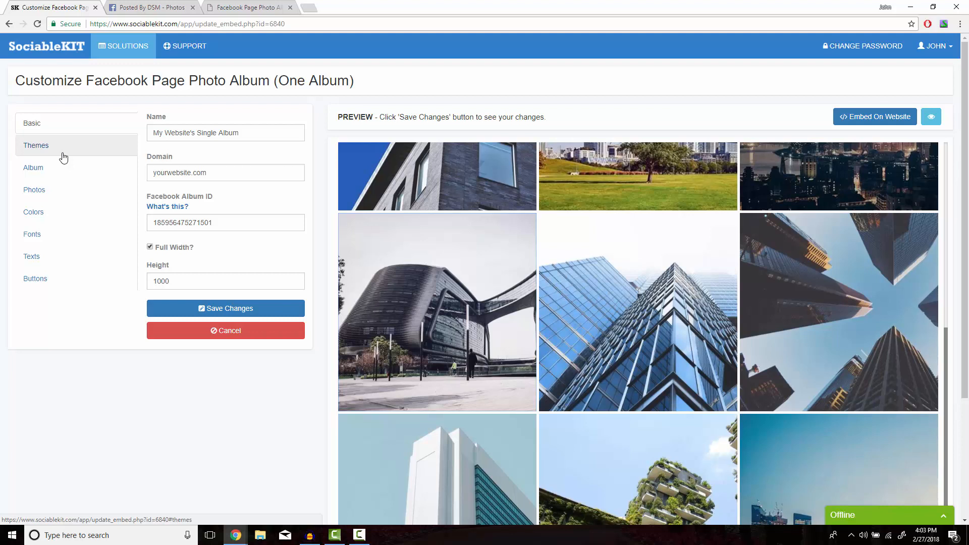
# - In Themes, apply the dark Maayos theme and preview it on the album
pyautogui.click(36, 146)
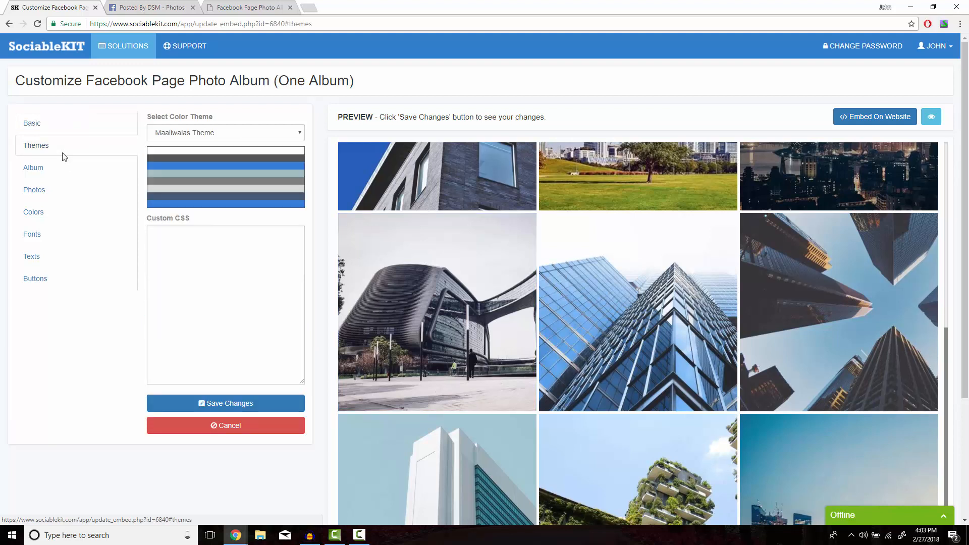
pyautogui.click(226, 133)
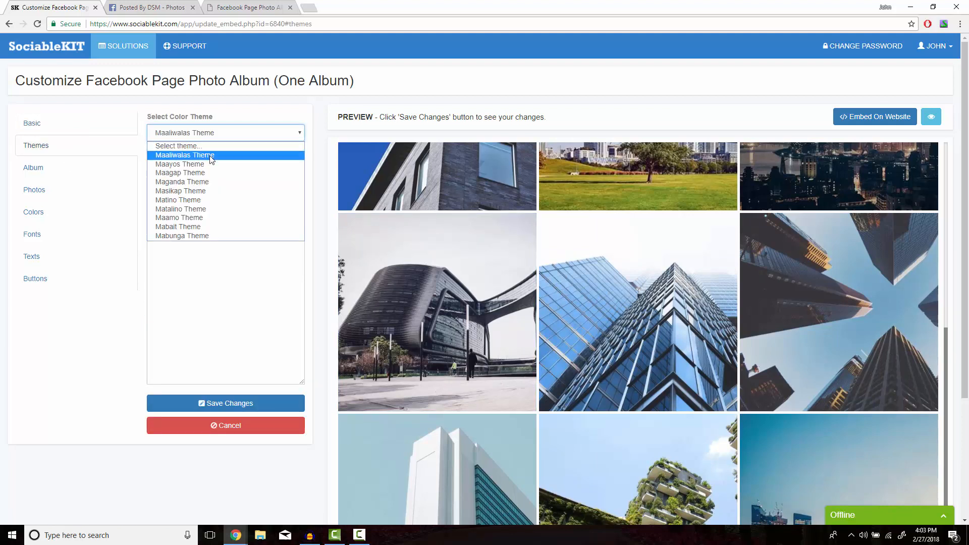
pyautogui.click(180, 164)
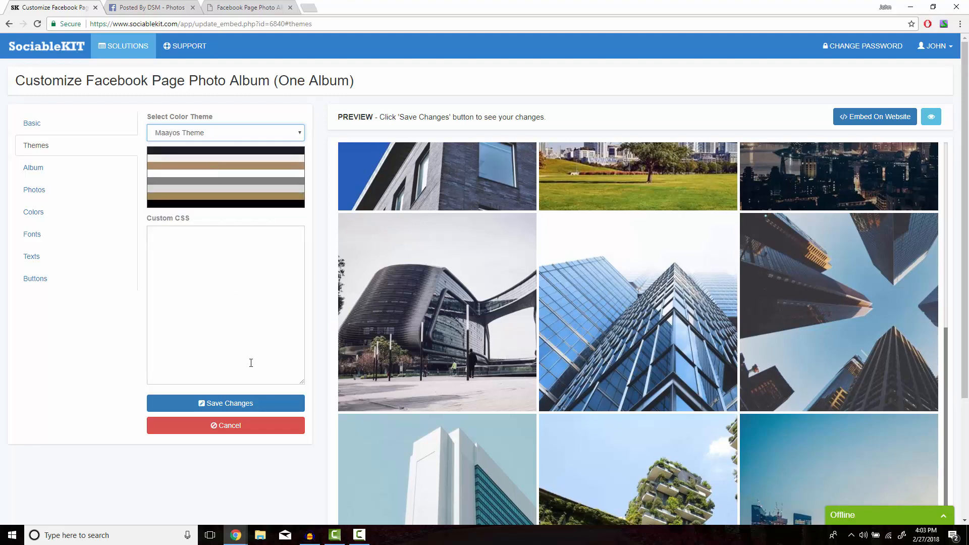
pyautogui.click(225, 403)
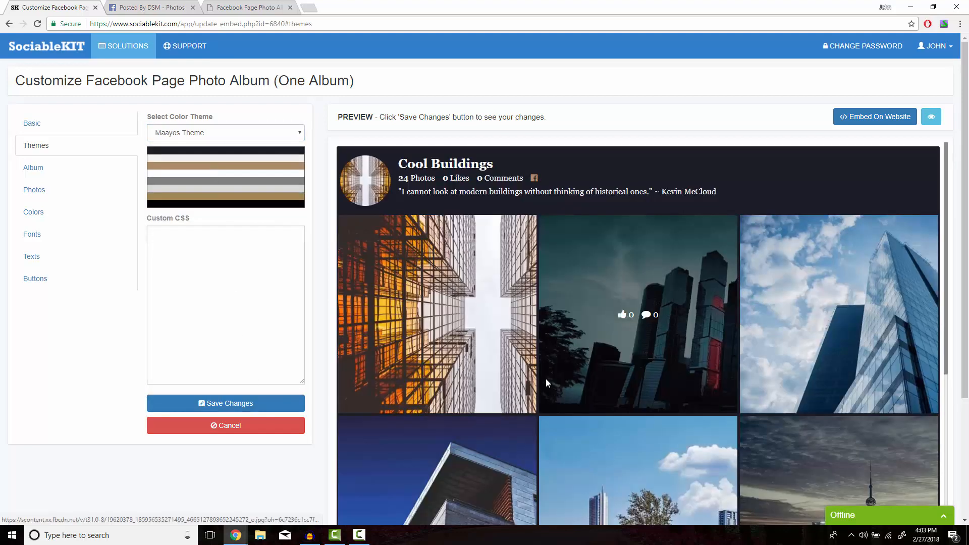
pyautogui.scroll(-3)
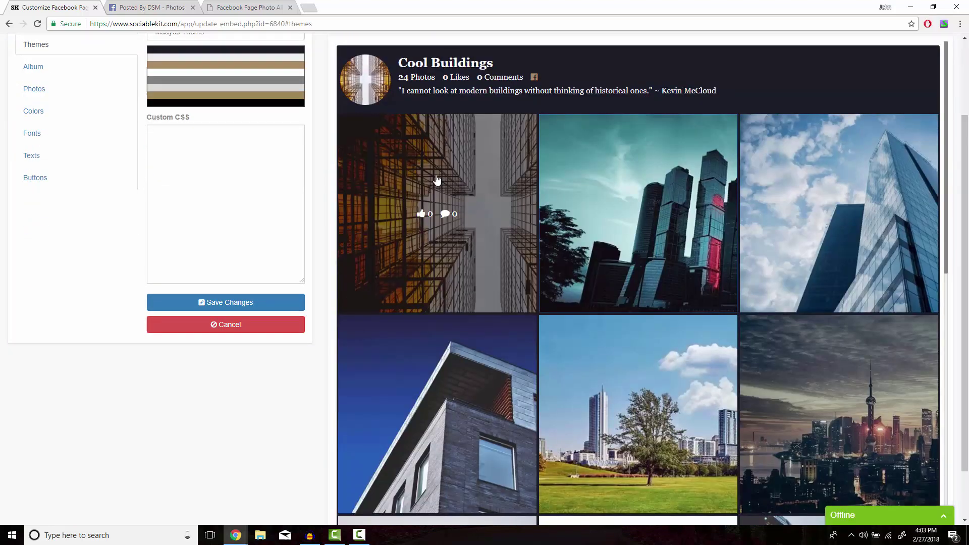
# - Switch the colour theme back to the light Maaliwalas theme
pyautogui.click(225, 132)
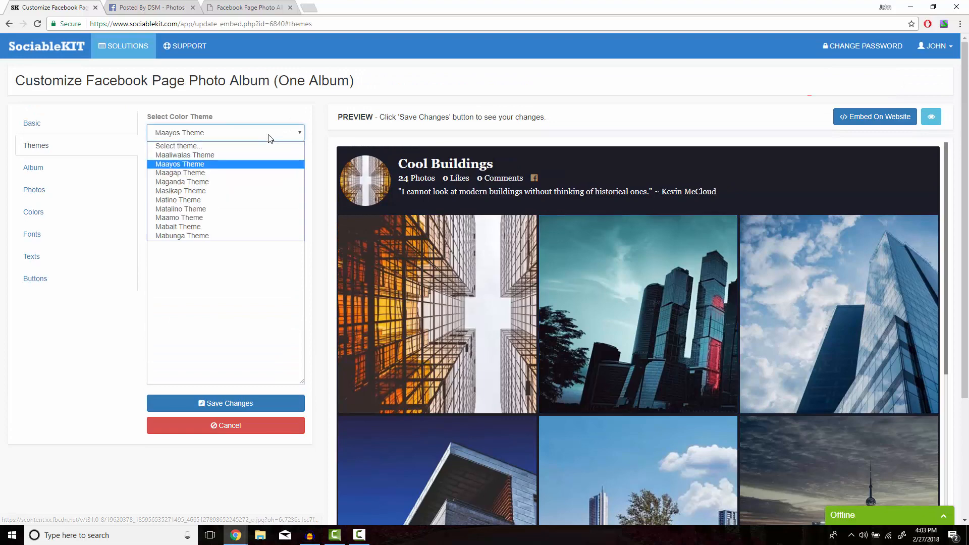
pyautogui.click(183, 154)
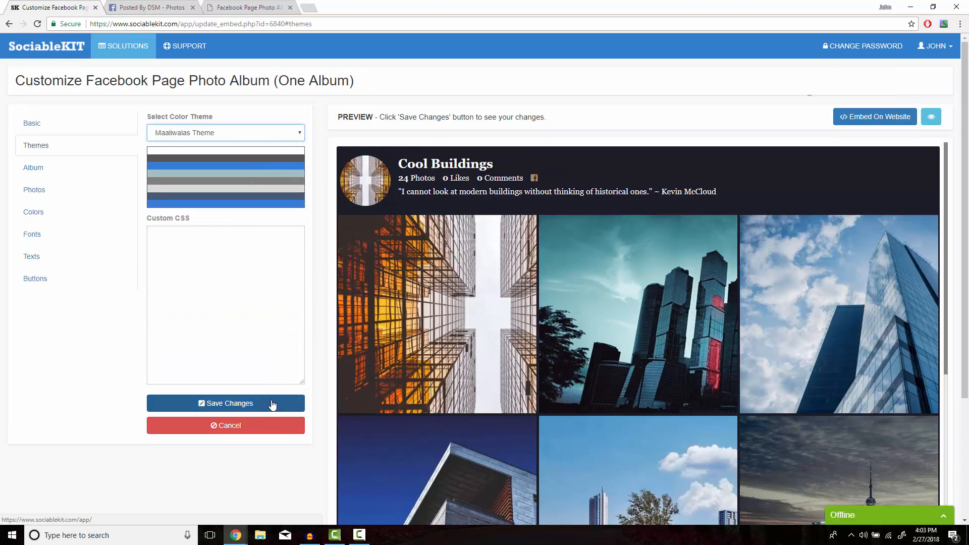
pyautogui.moveTo(494, 306)
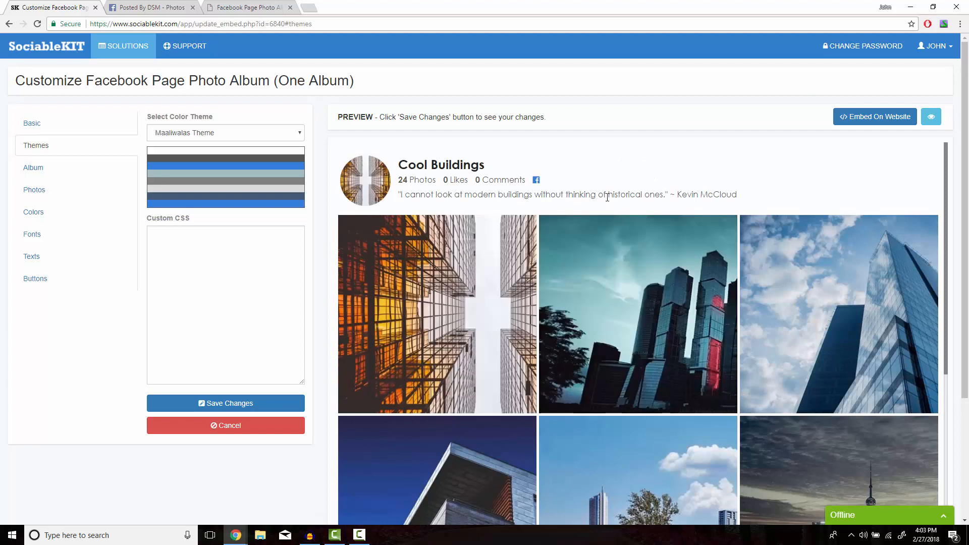
pyautogui.moveTo(844, 135)
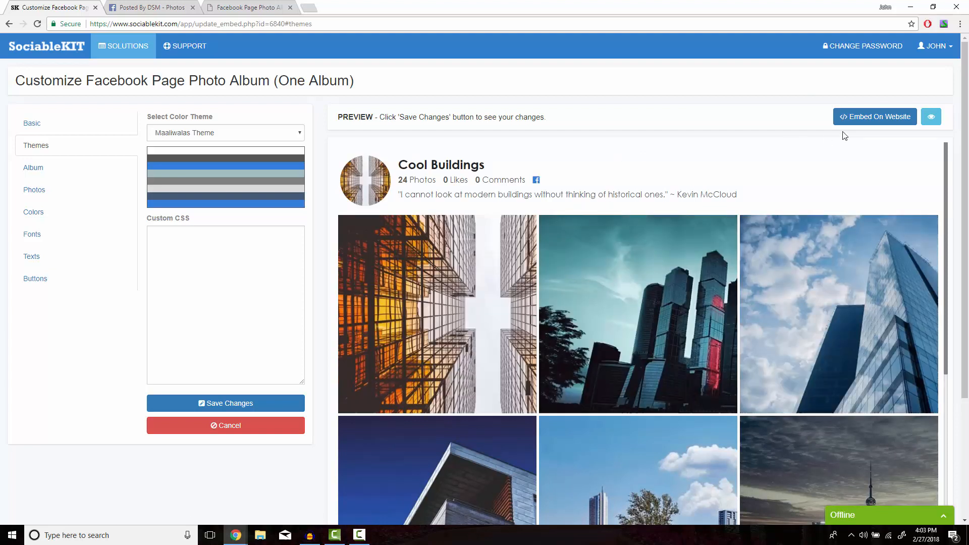
pyautogui.moveTo(875, 117)
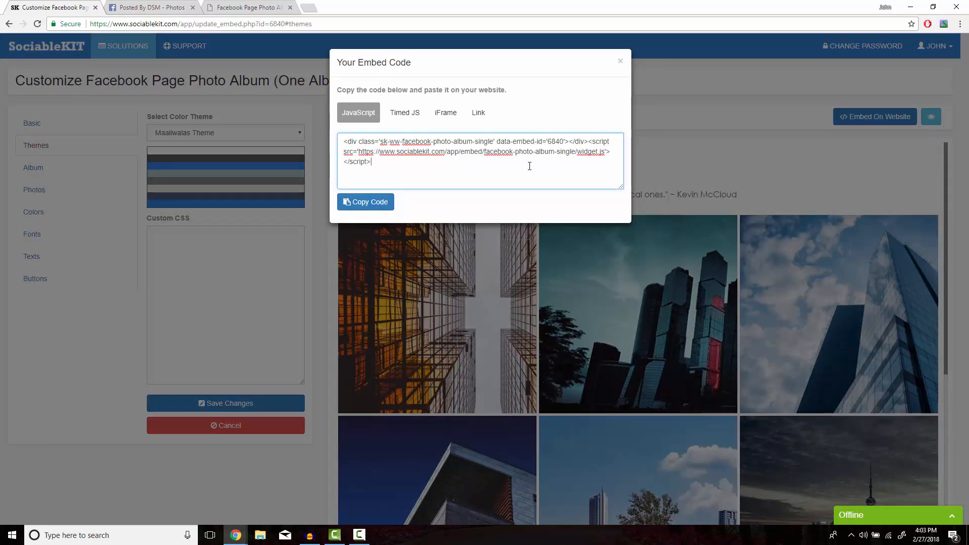
# - Copy the album widget's JavaScript embed code and dismiss the Embed On Website dialog
pyautogui.click(365, 202)
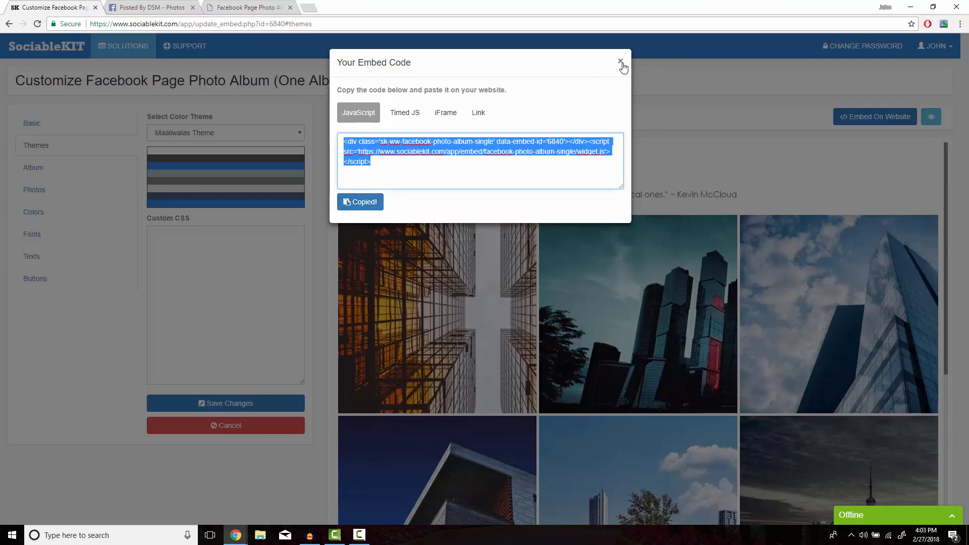
pyautogui.click(619, 63)
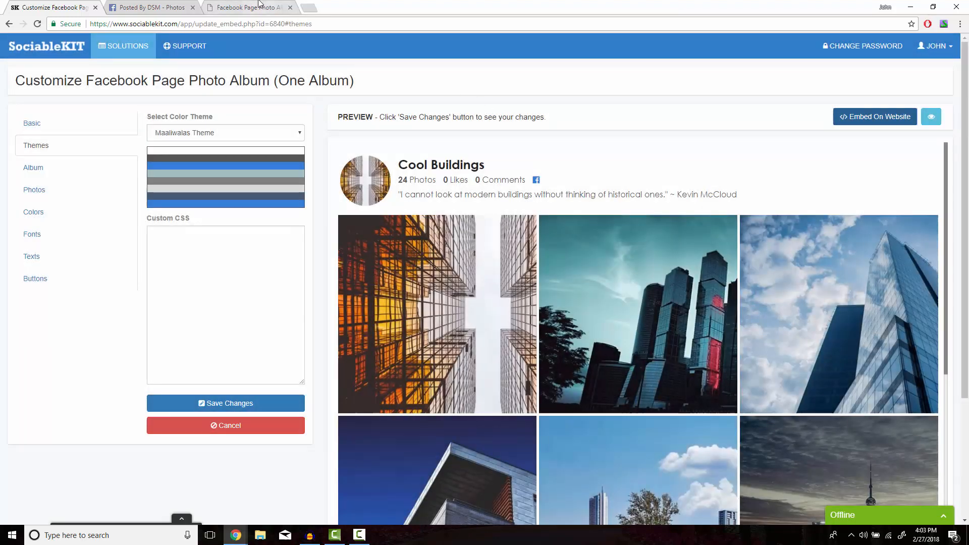
# - View the live demo page with the Cool Buildings album embedded, scrolling through and back to top
pyautogui.click(248, 7)
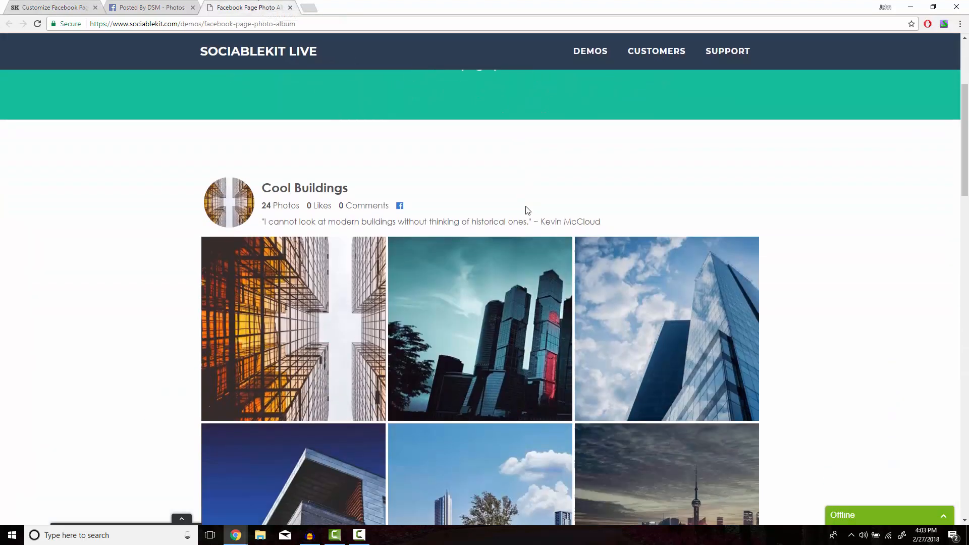
pyautogui.scroll(-3)
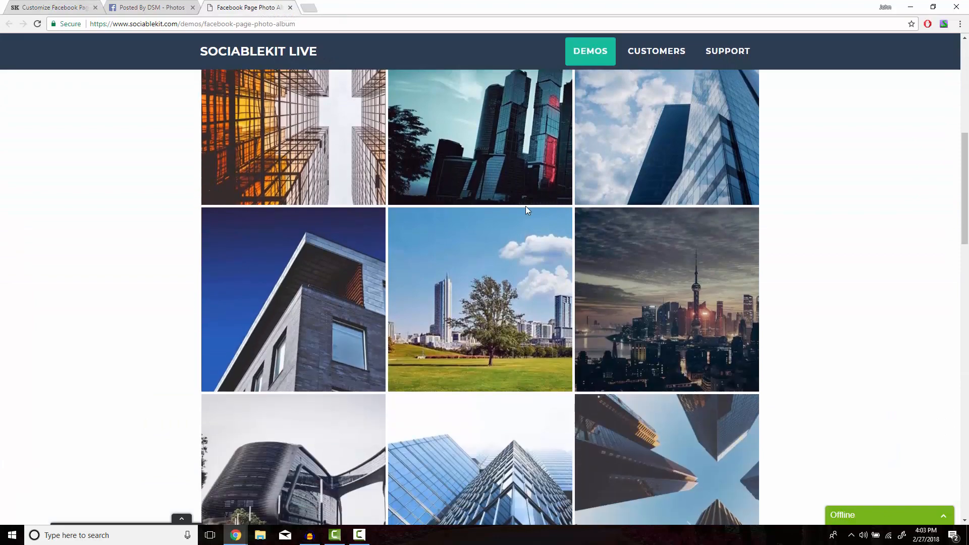
pyautogui.scroll(-3)
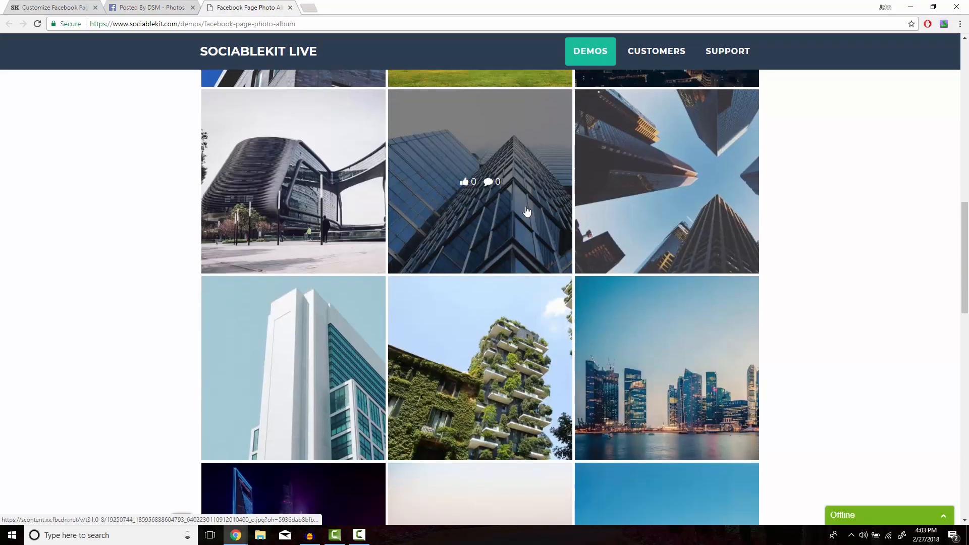
pyautogui.scroll(3)
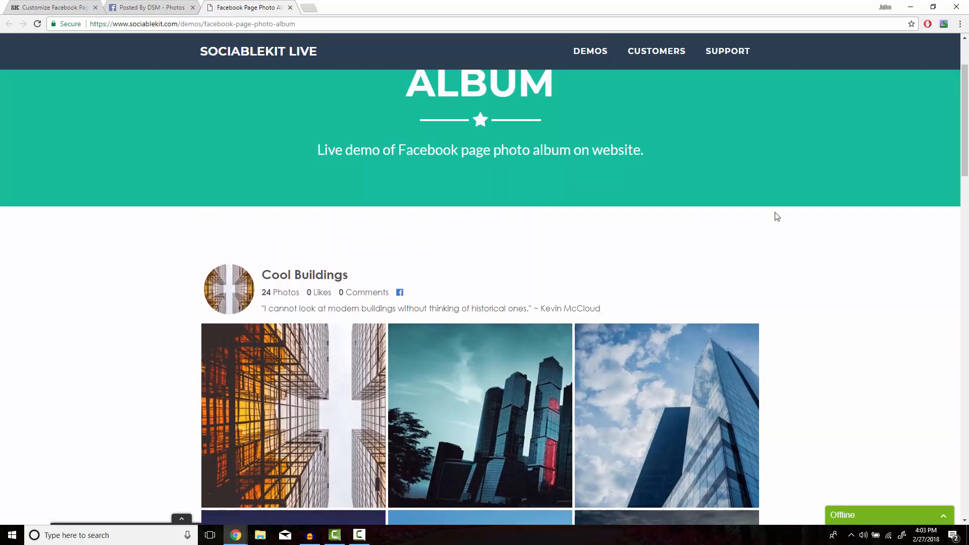
pyautogui.scroll(3)
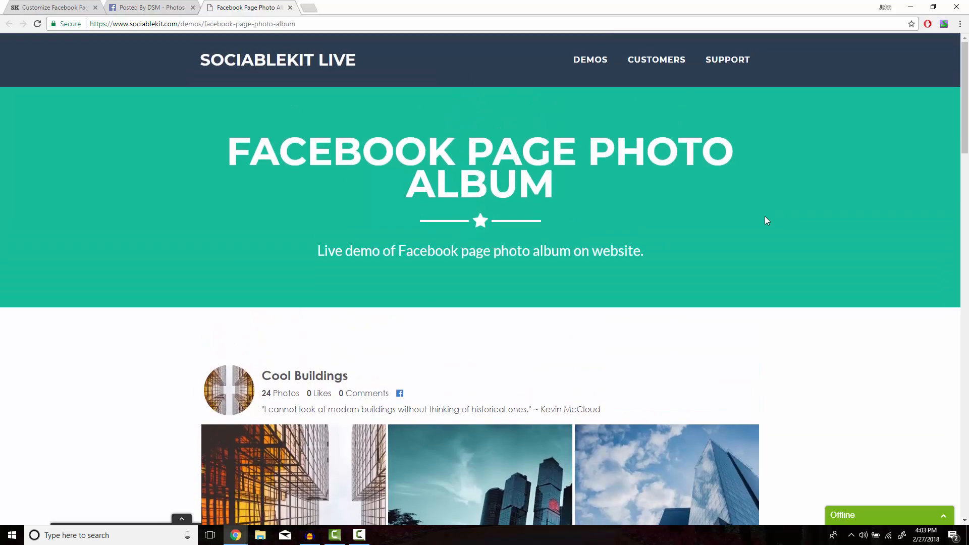